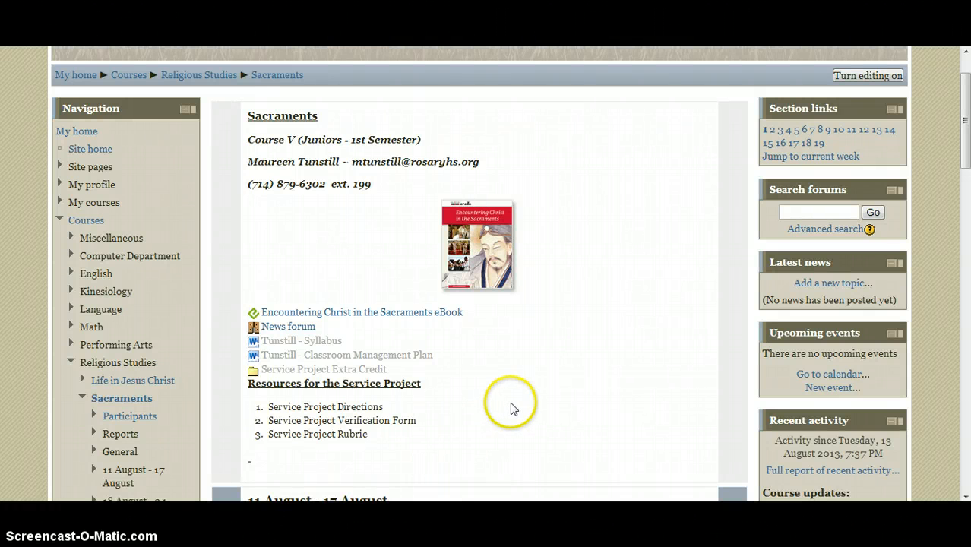
mouse_move(511, 409)
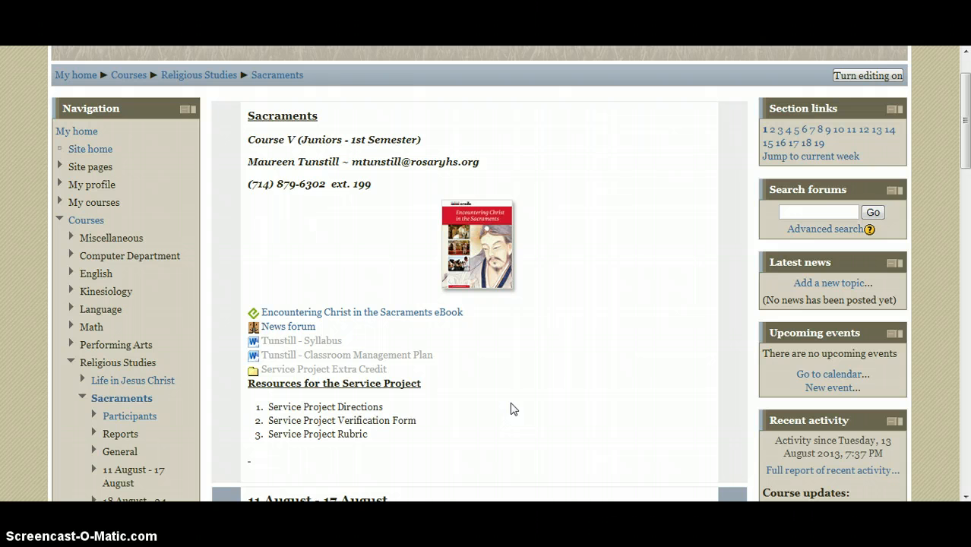
- Download the Encountering Christ in the Sacraments eBook from the Moodle course page
click(361, 313)
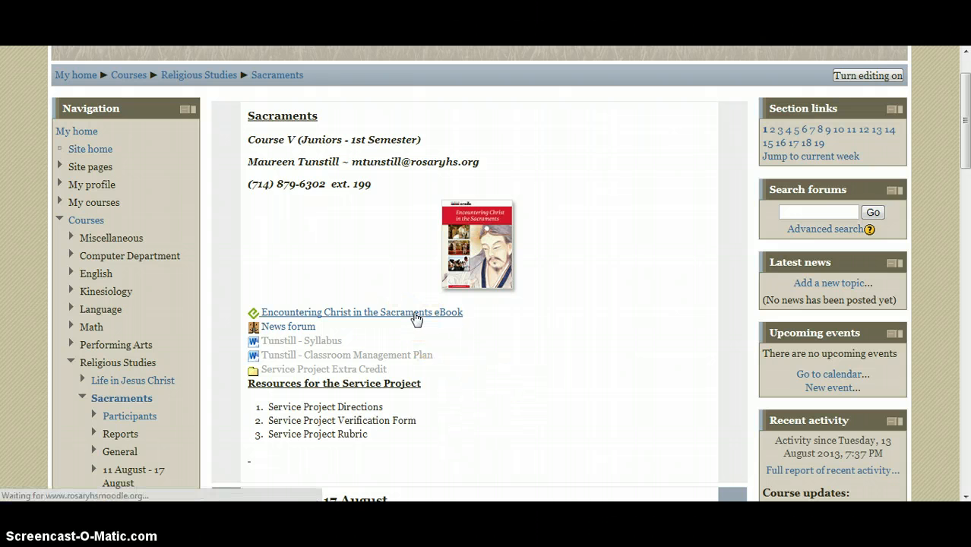
click(361, 311)
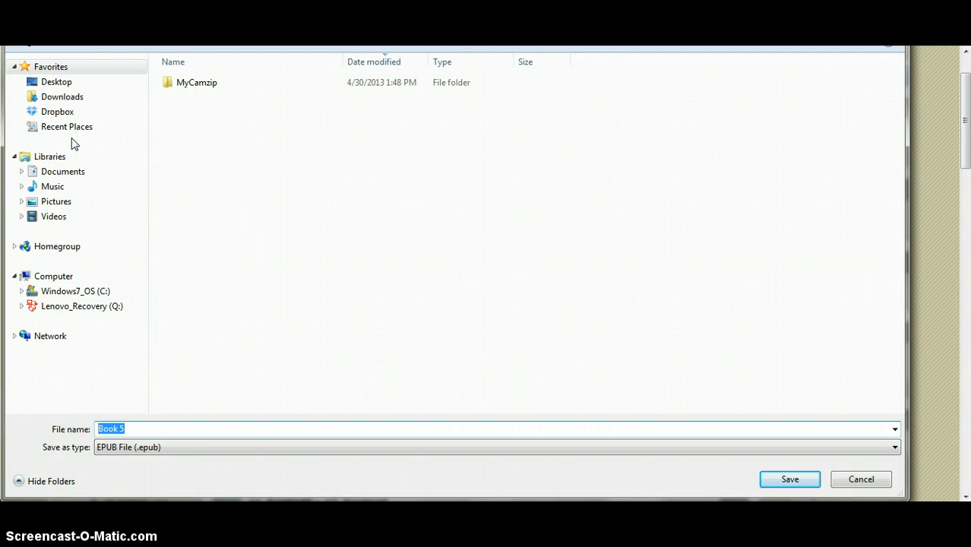
- Browse the save dialog from Documents to the Desktop
click(62, 171)
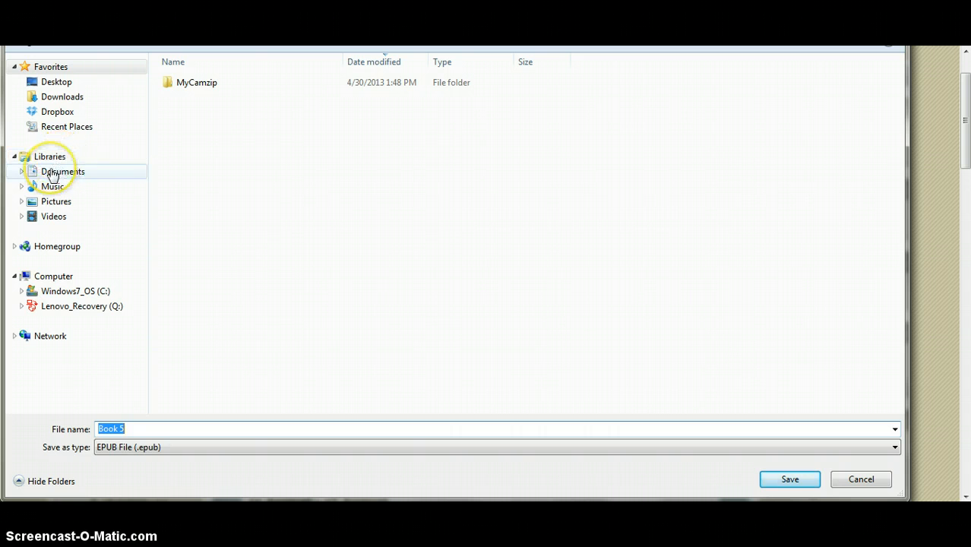
click(63, 171)
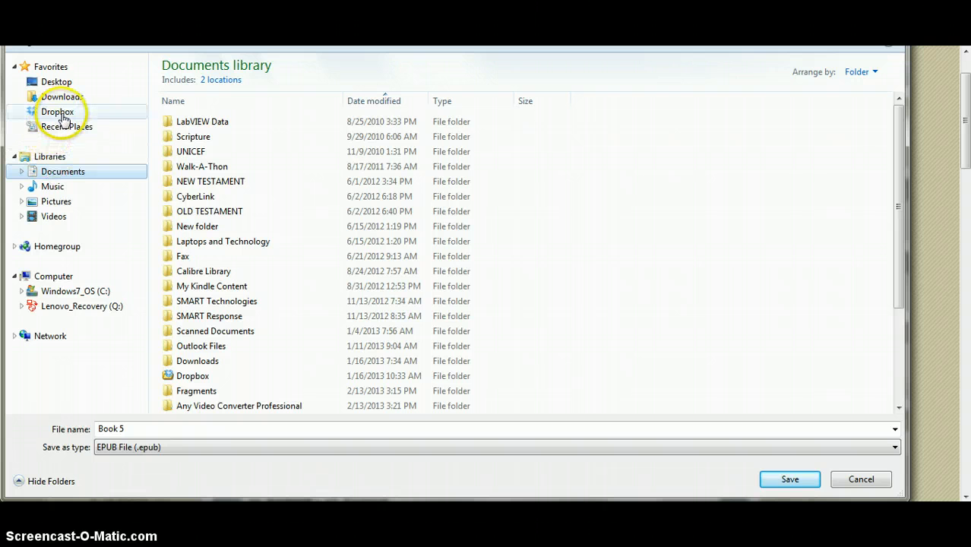
click(56, 82)
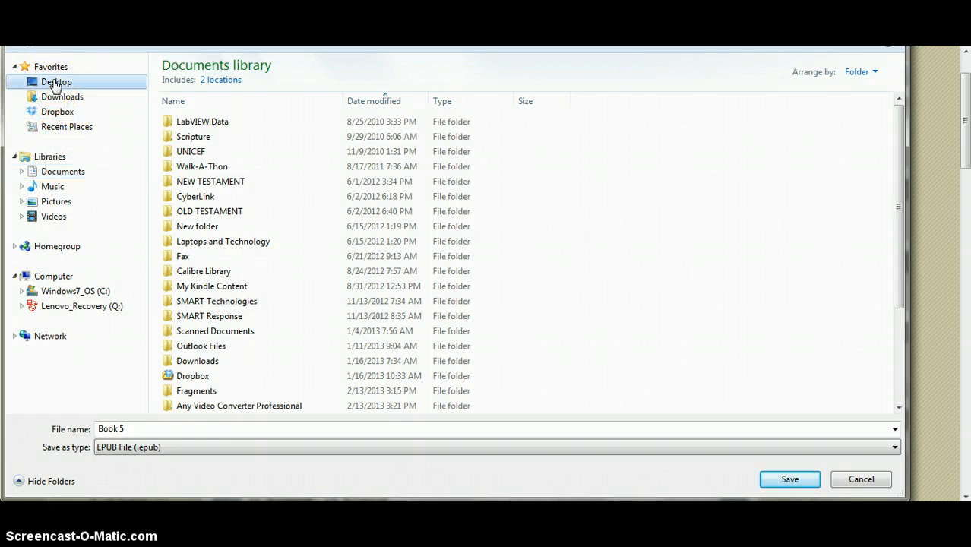
click(56, 81)
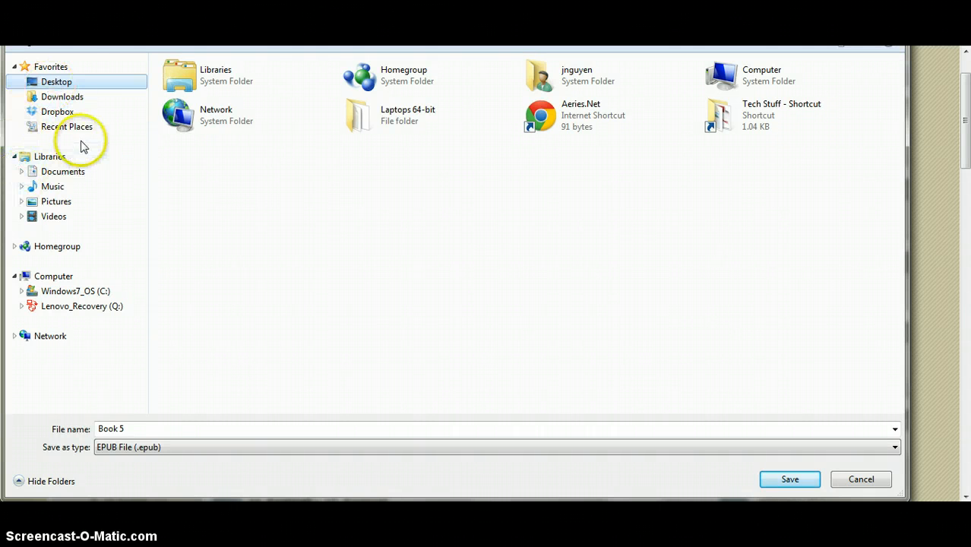
mouse_move(113, 59)
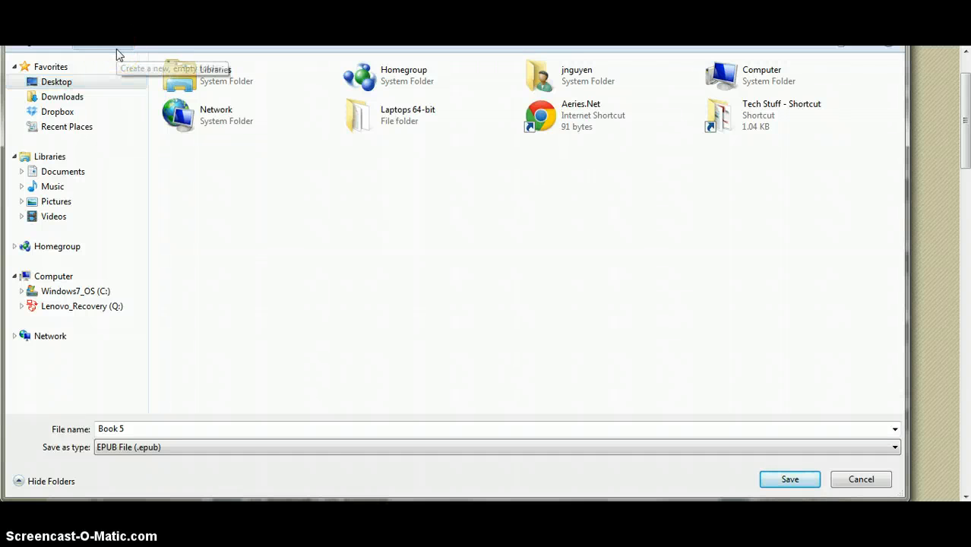
- Create a Desktop folder named 'Saxraments' and open it
click(102, 47)
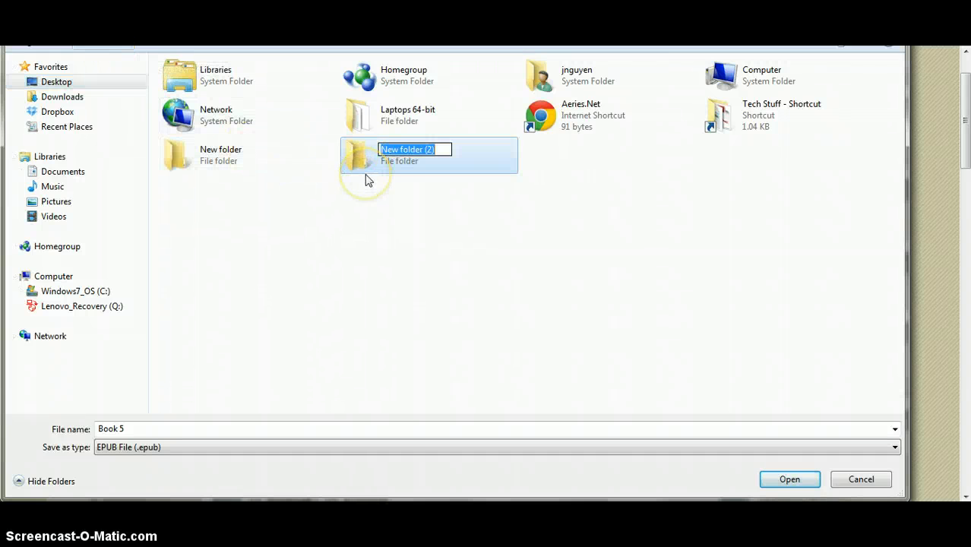
text(Sax)
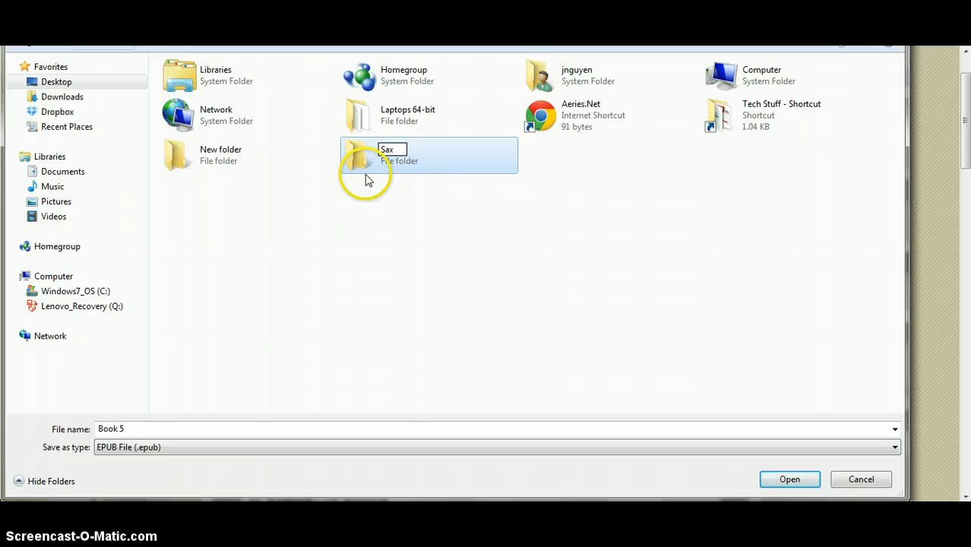
text(raments)
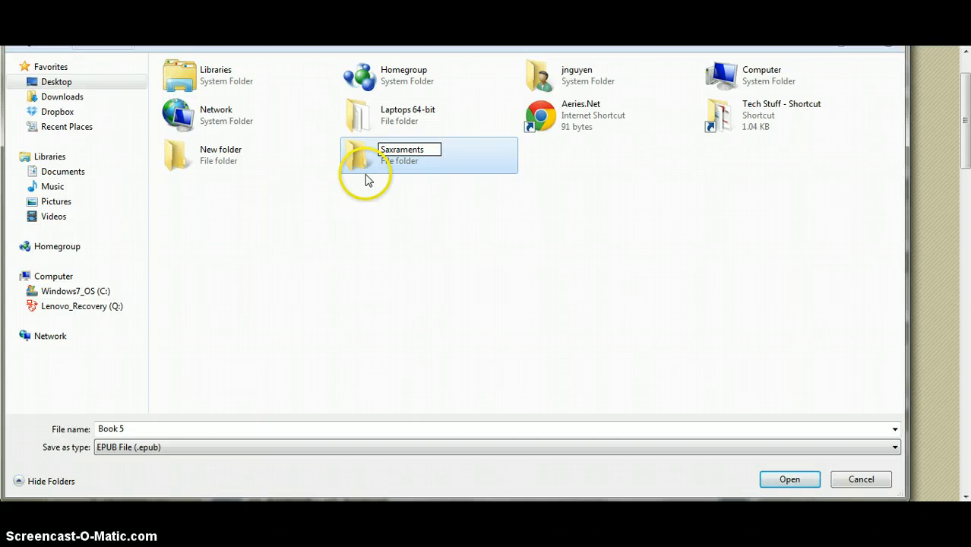
double_click(430, 155)
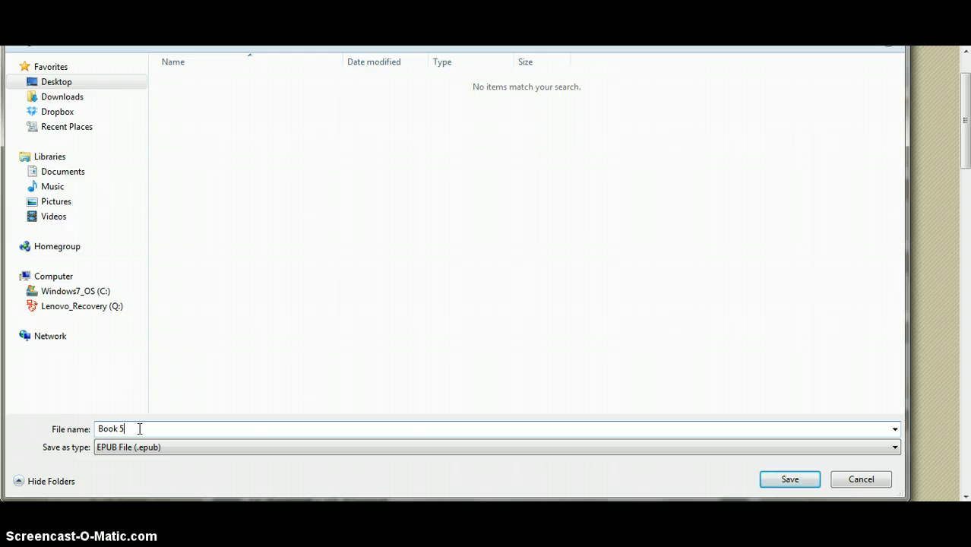
- Save the EPUB as 'Book 5 Sacraments Textbook Tunstill' in the Saxraments folder
text(SA)
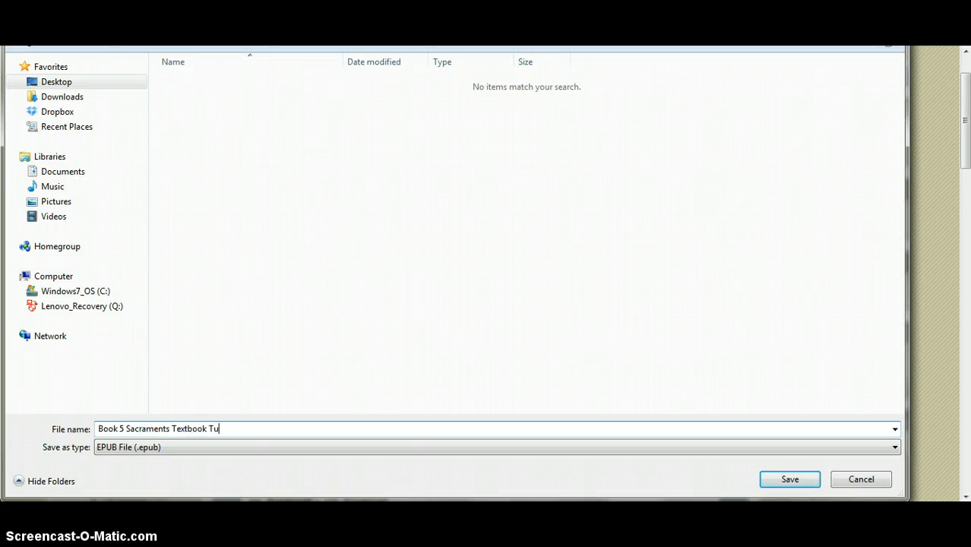
text(nstill)
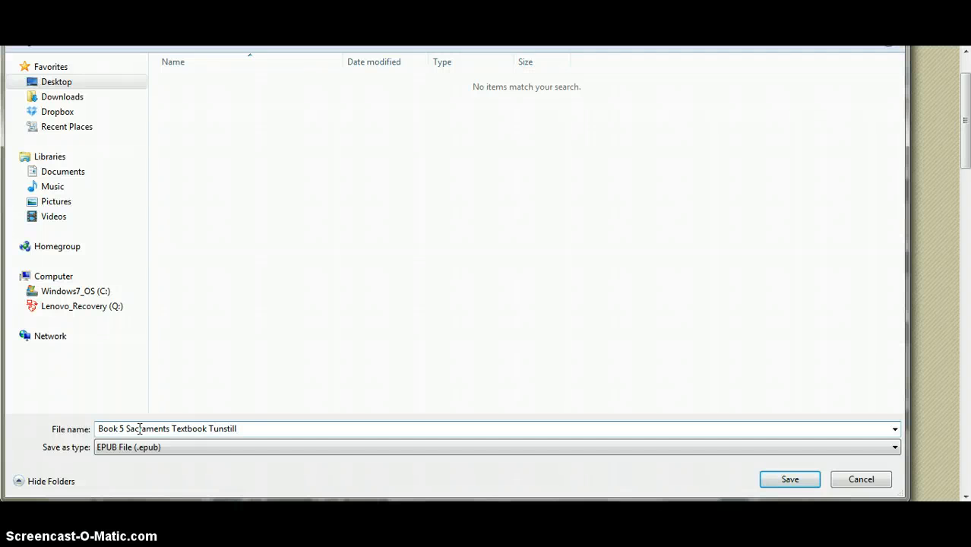
click(790, 479)
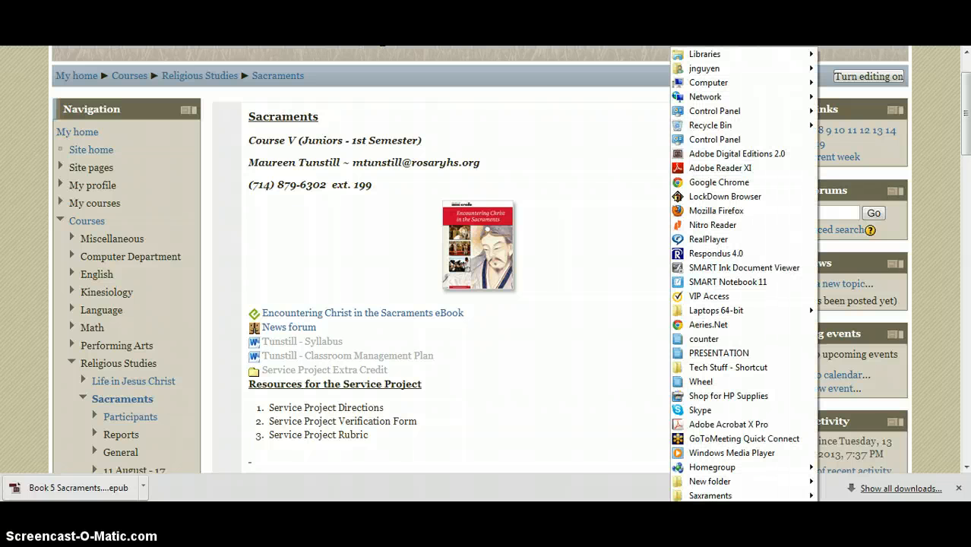
mouse_move(736, 153)
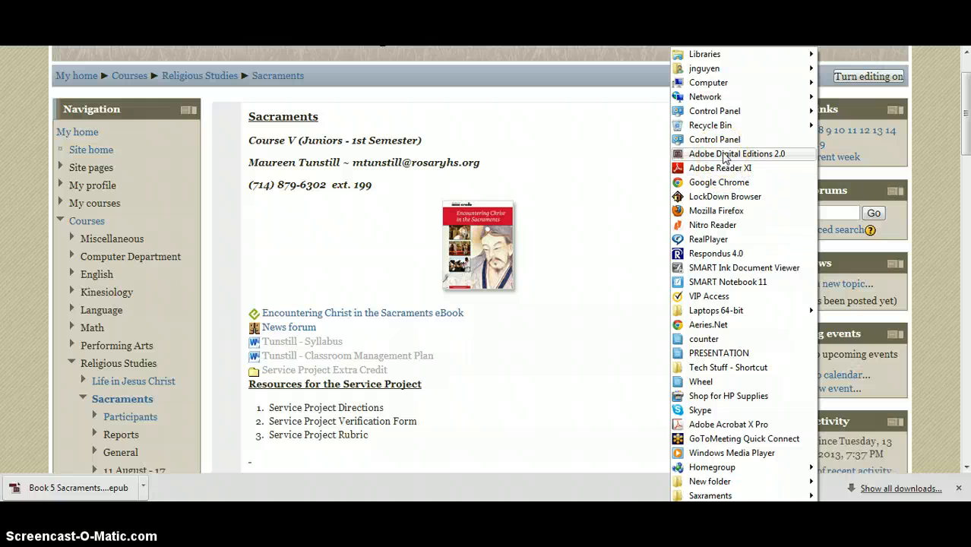
- Launch Adobe Digital Editions 2.0 from the Start menu program list
click(720, 156)
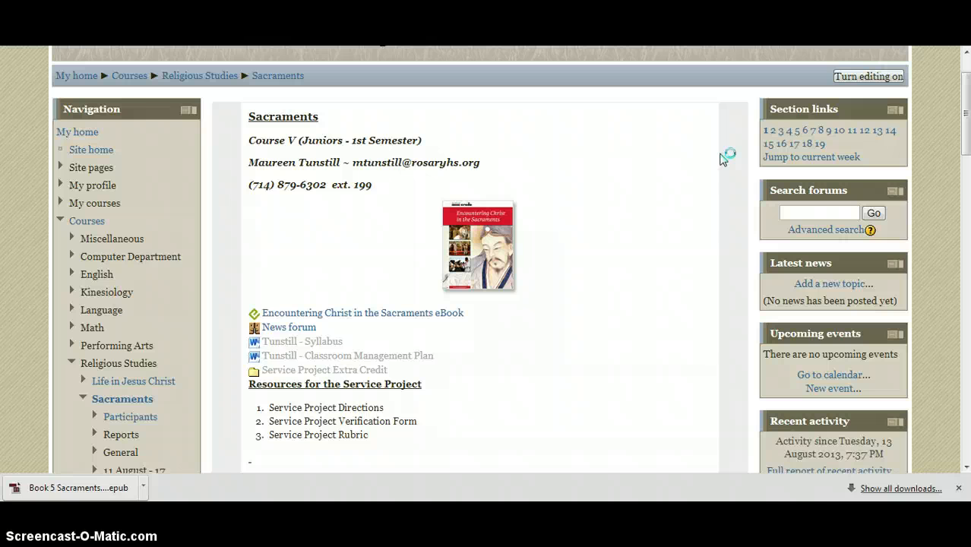
click(72, 487)
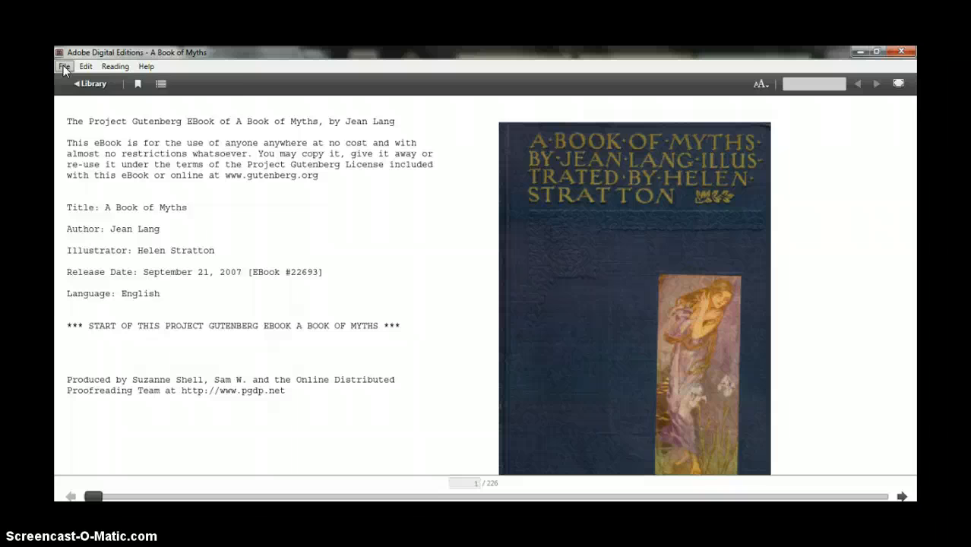
- Open the menu bar options while A Book of Myths shows page 1 of 226
click(64, 66)
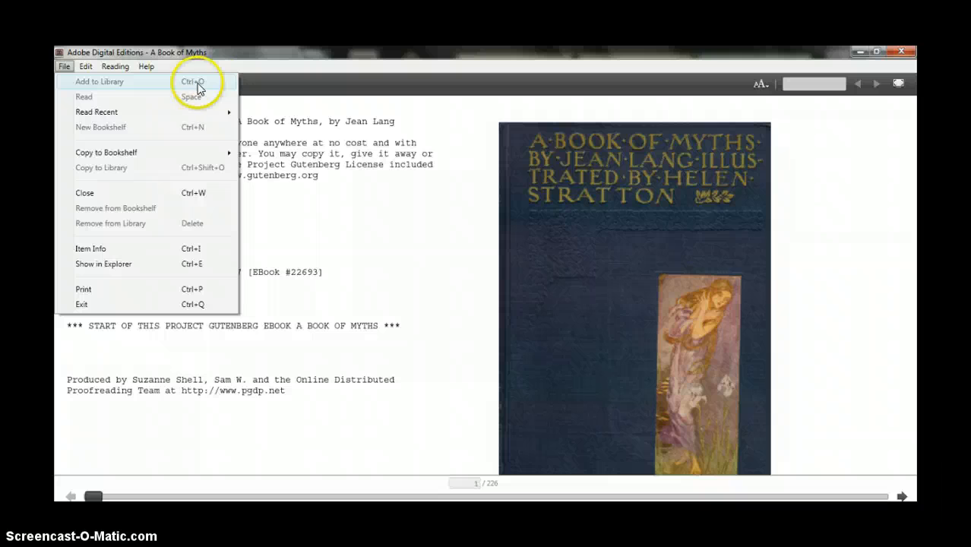
mouse_move(203, 83)
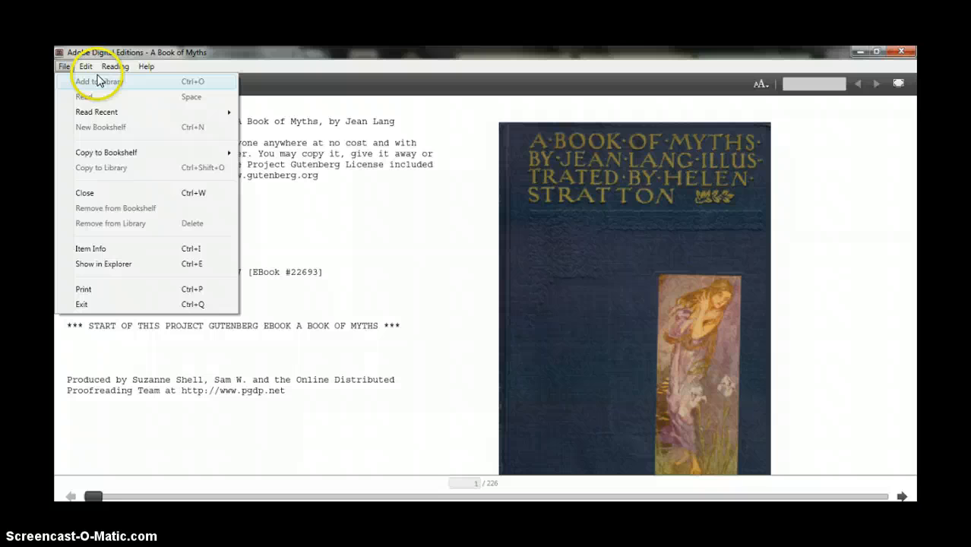
mouse_move(93, 156)
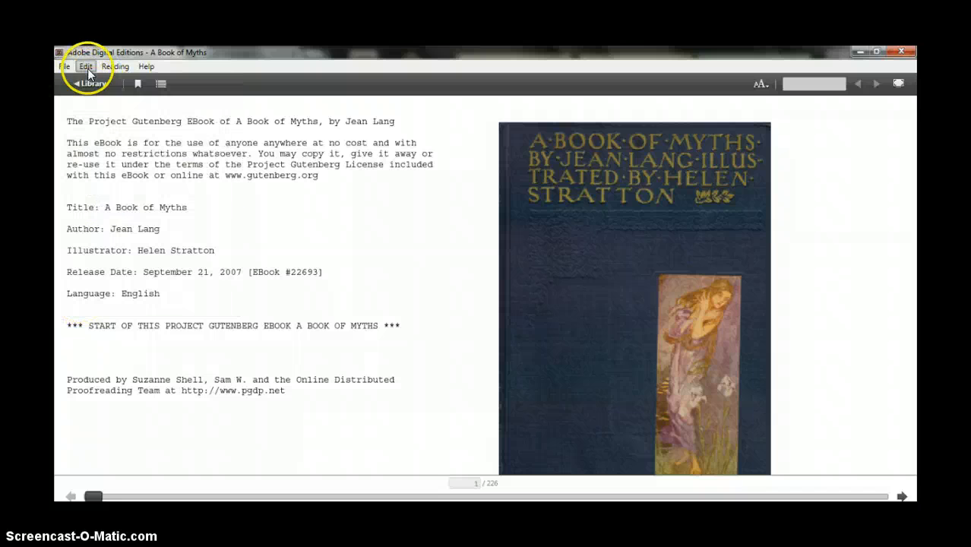
click(85, 66)
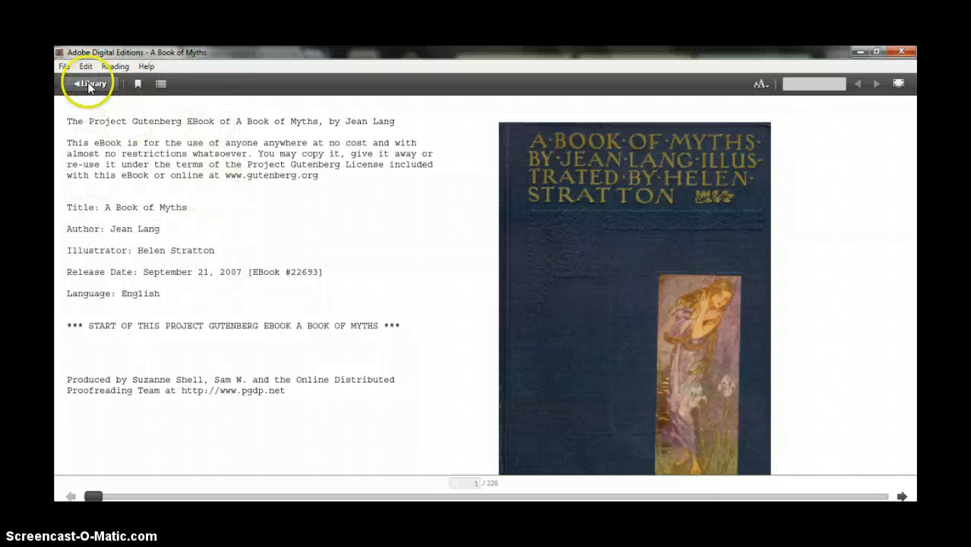
- Return to the library and start File > Add to Library
click(88, 84)
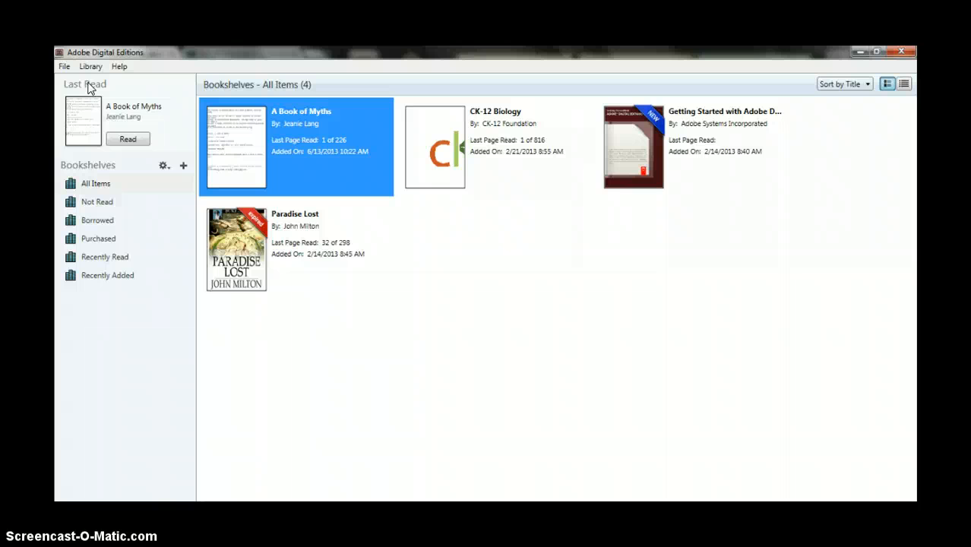
mouse_move(73, 61)
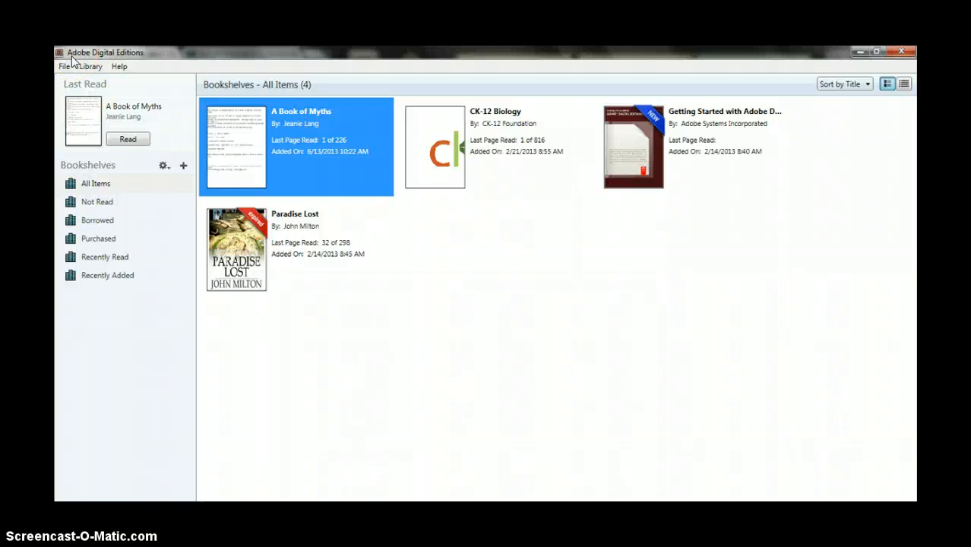
click(64, 66)
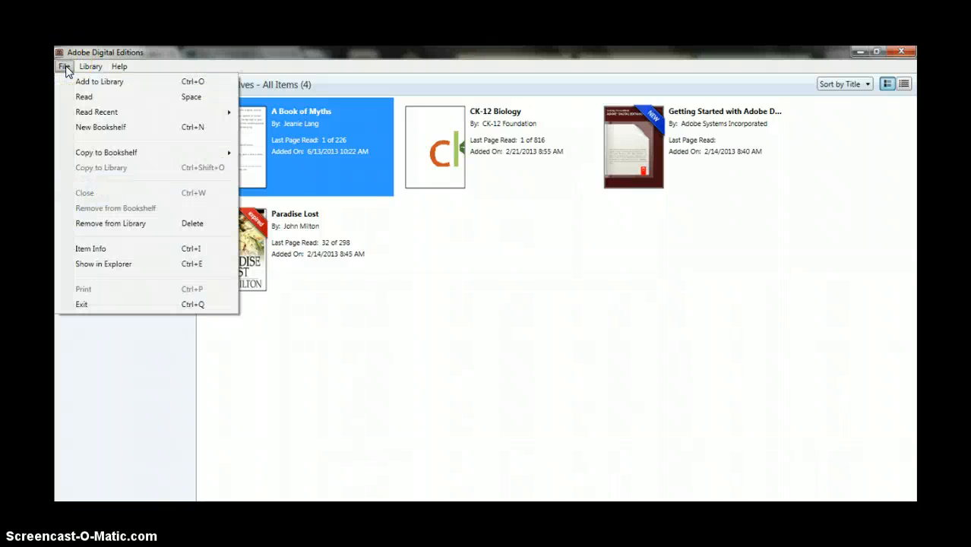
click(64, 66)
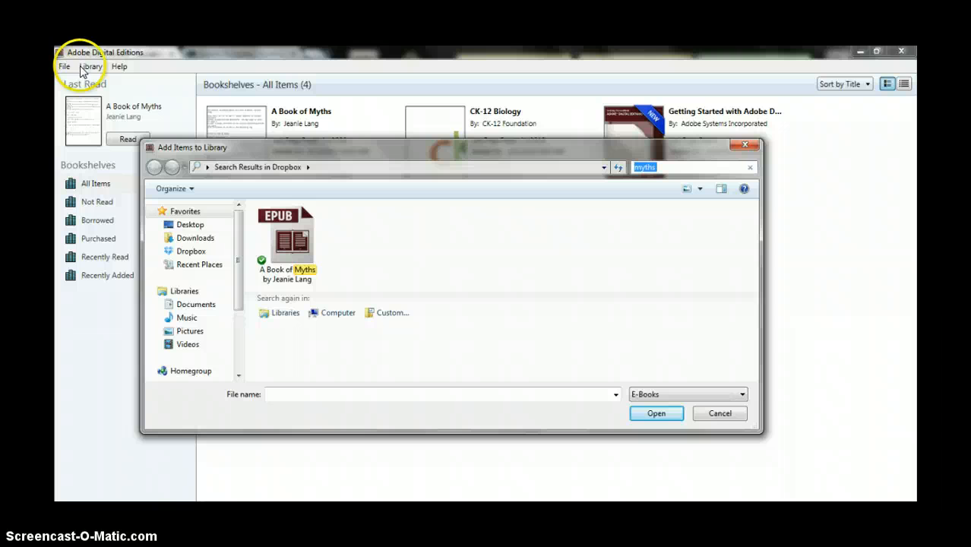
mouse_move(65, 91)
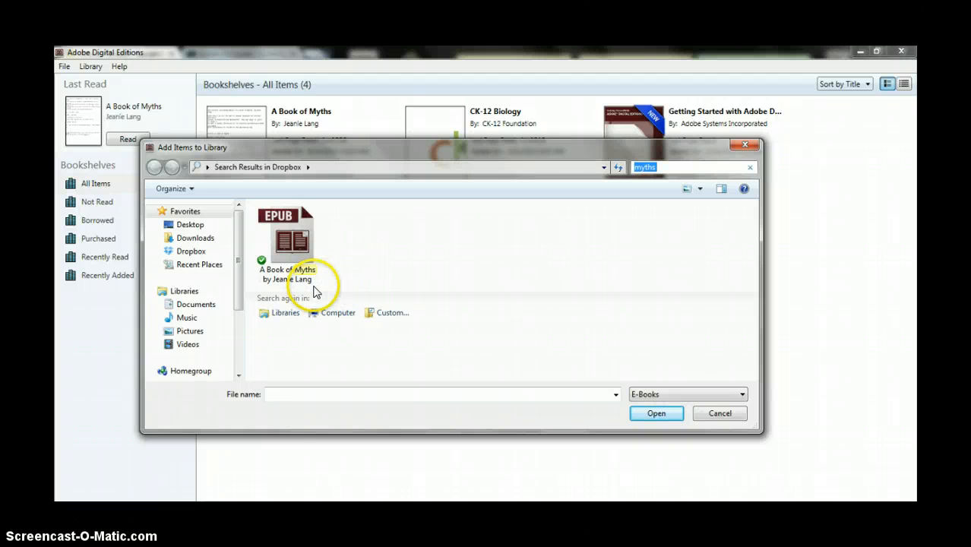
- Pick 'Book 5 Sacraments Textbook Tunstill' from the Desktop Sacraments folder to add
click(190, 225)
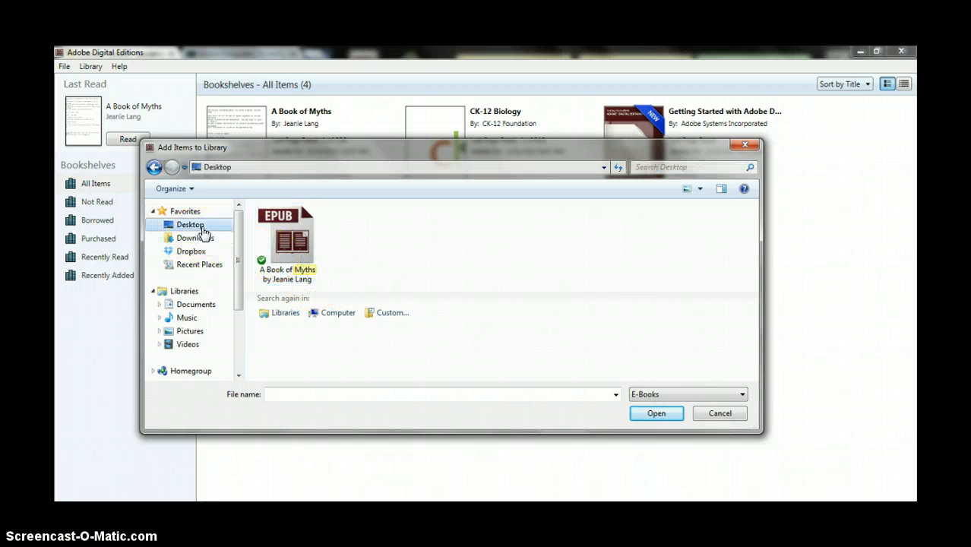
click(190, 224)
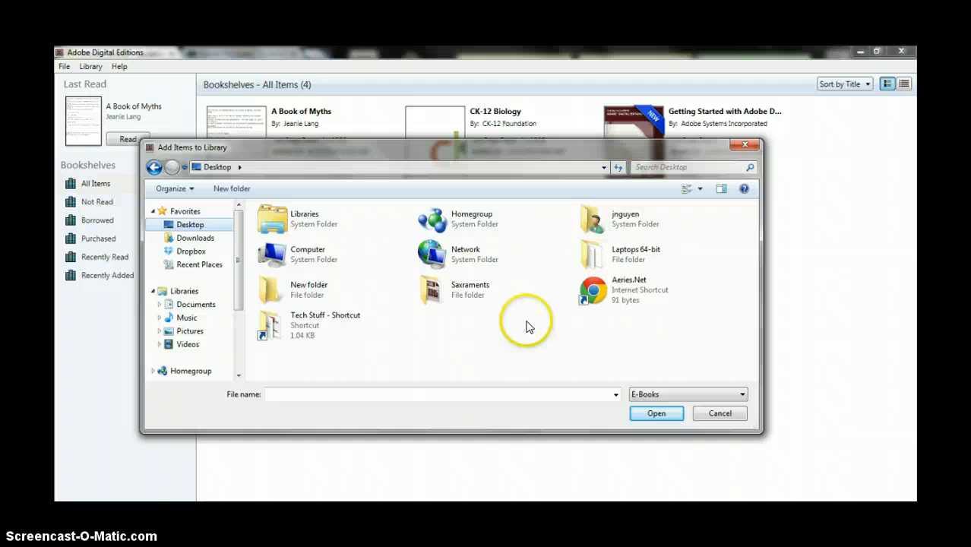
double_click(470, 289)
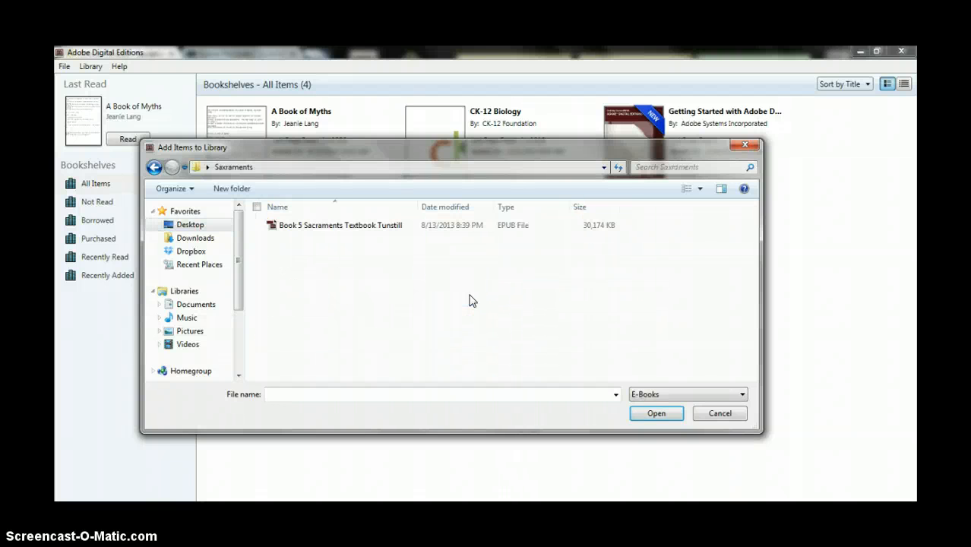
click(340, 225)
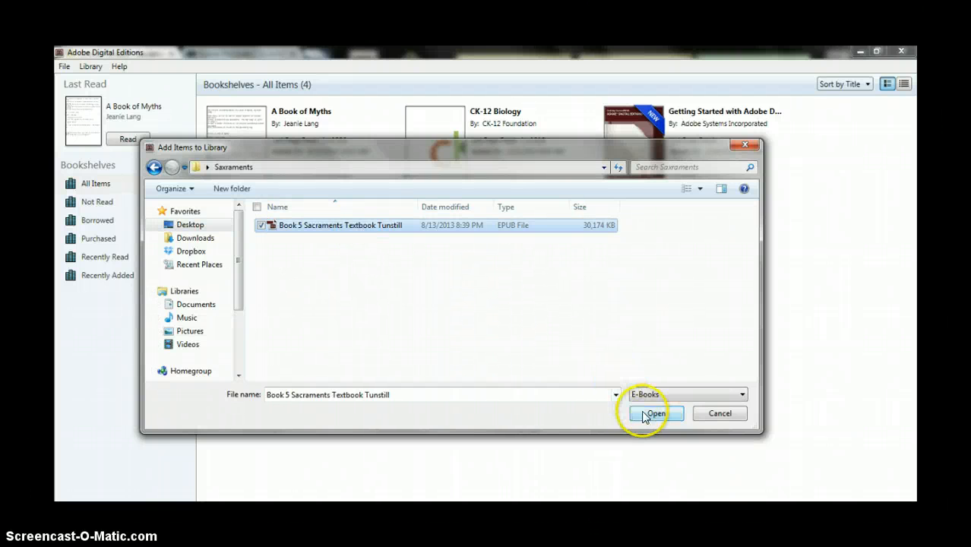
click(655, 413)
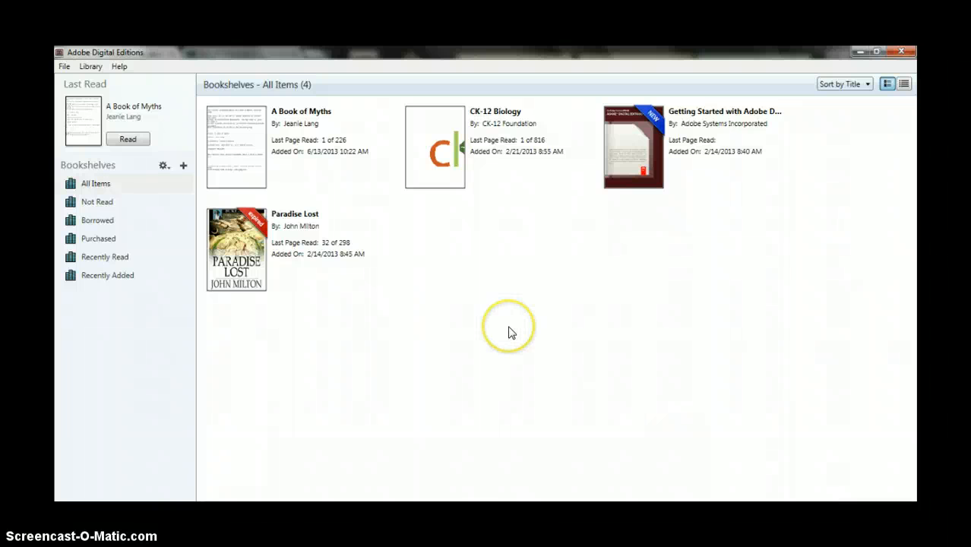
mouse_move(501, 320)
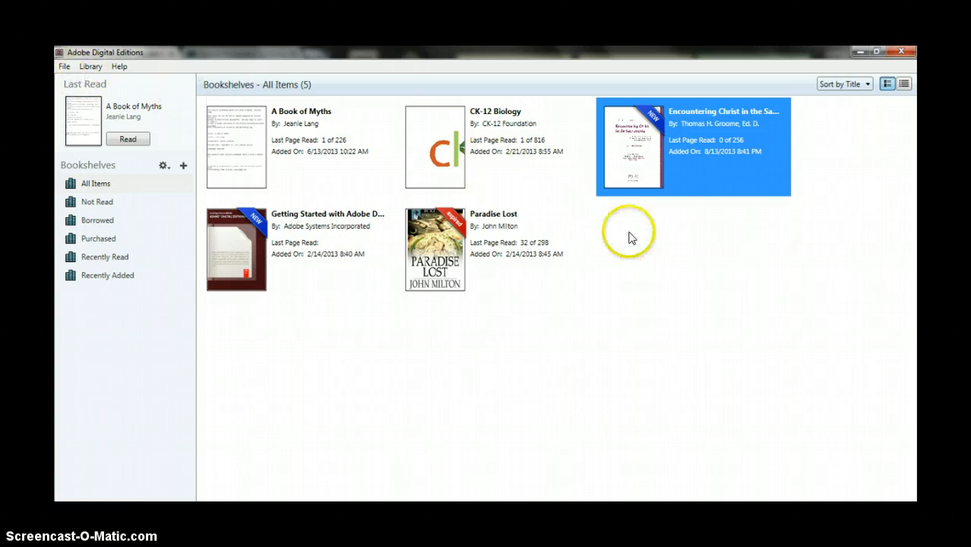
mouse_move(669, 140)
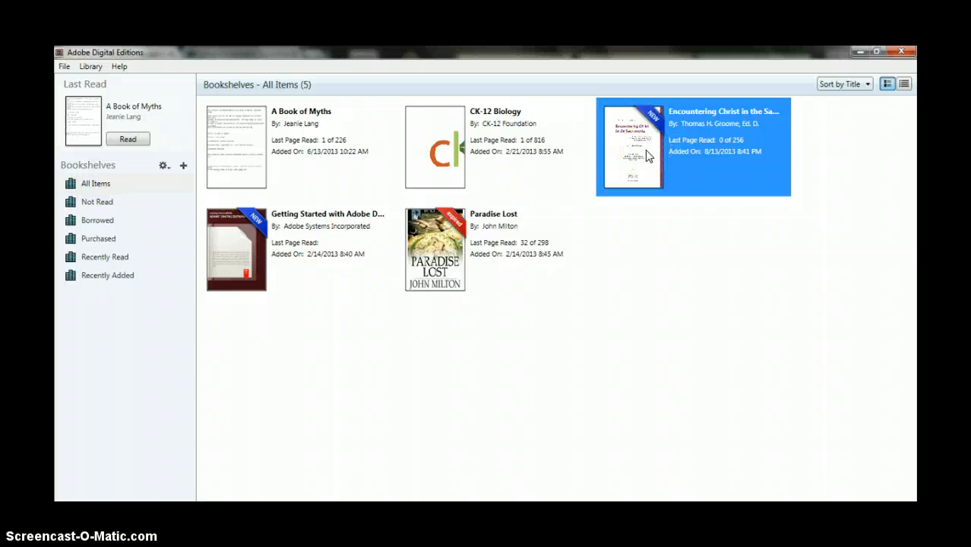
- Open Encountering Christ in the Sacraments from the five-book library
double_click(633, 147)
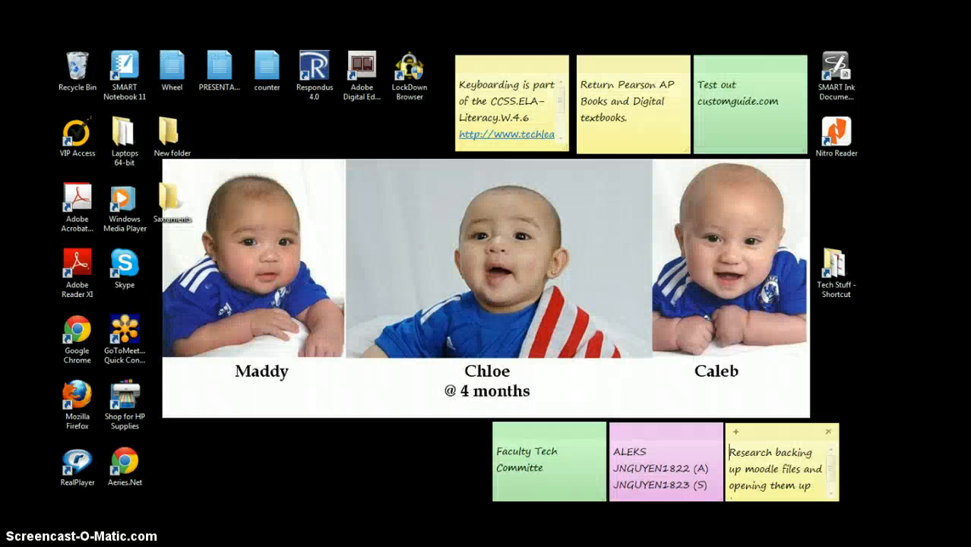
- Relaunch Adobe Digital Editions from its desktop shortcut icon
click(362, 73)
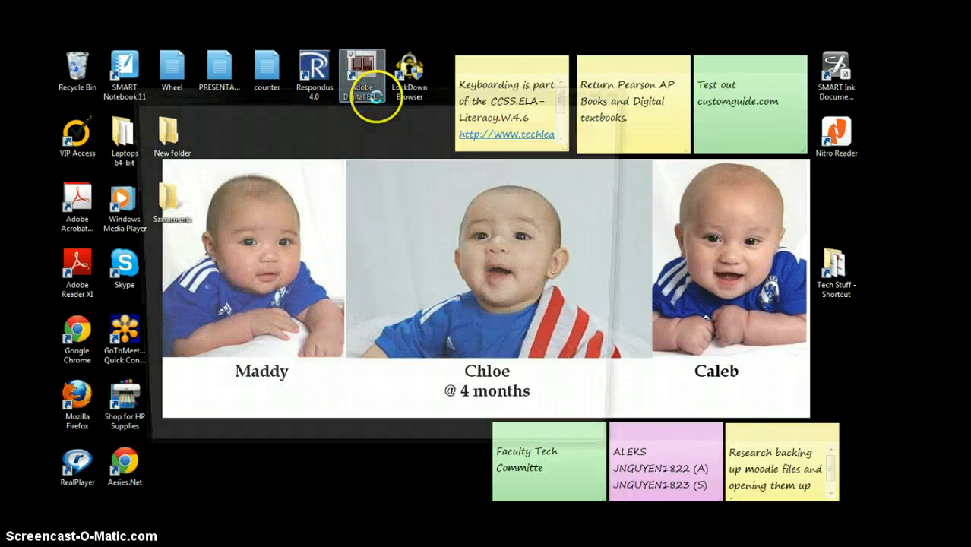
double_click(361, 72)
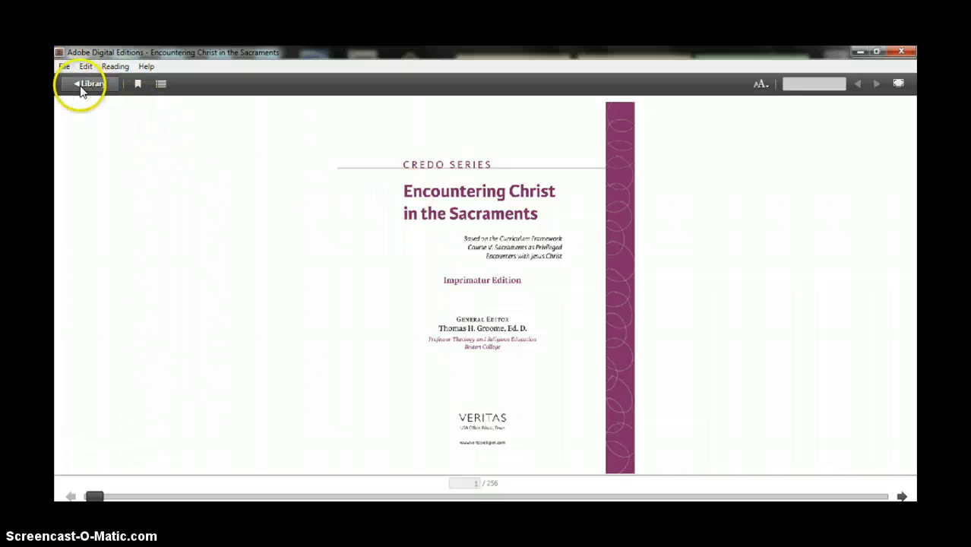
- Return from the open Sacraments book to the library bookshelf
click(88, 83)
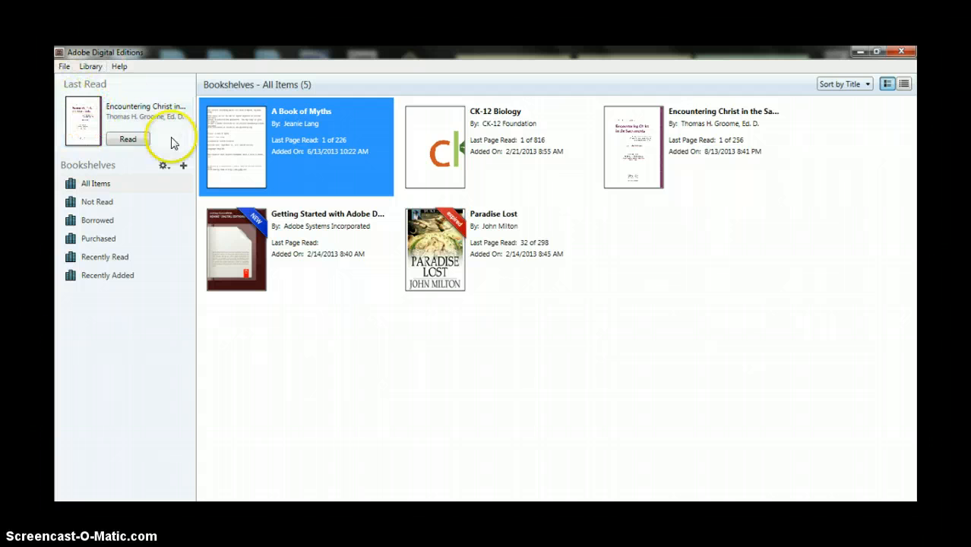
mouse_move(84, 114)
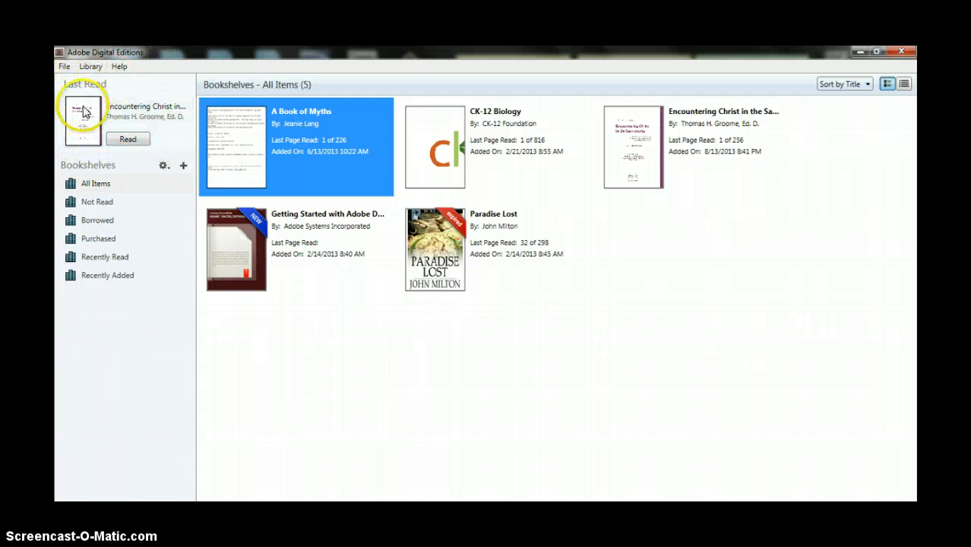
mouse_move(139, 347)
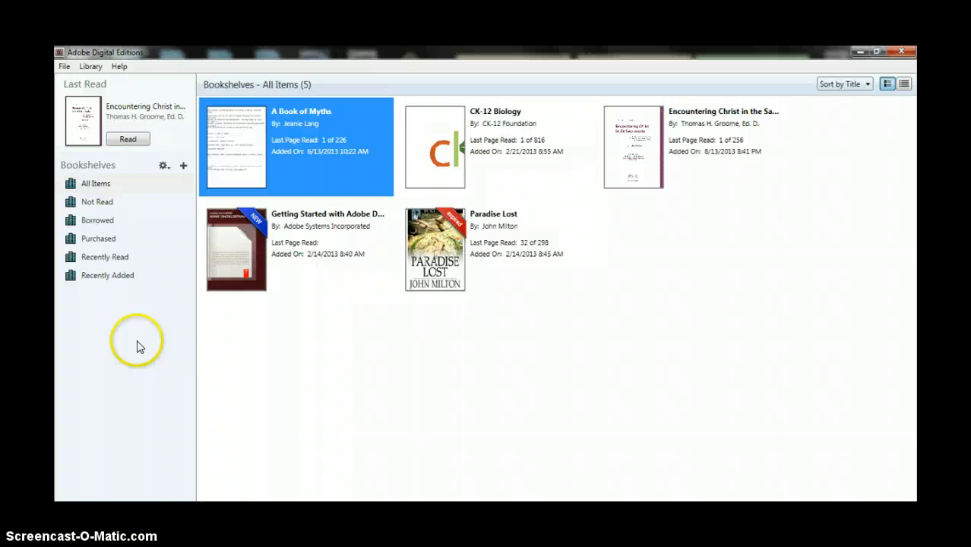